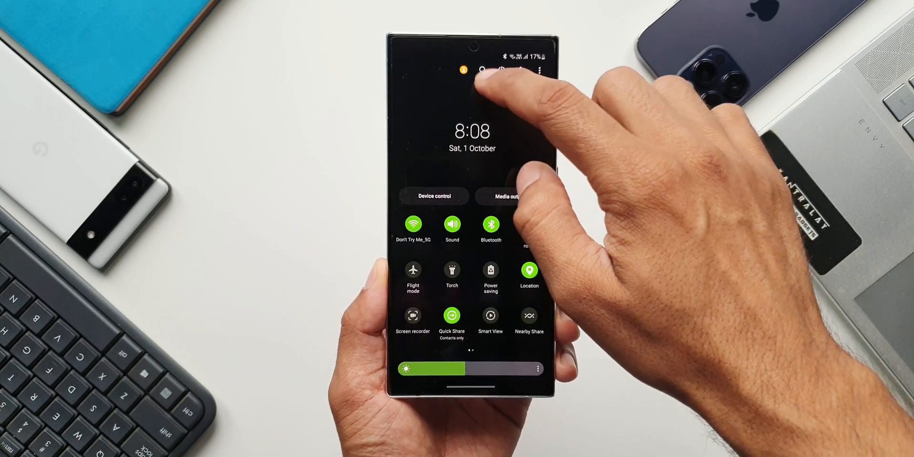
# Step: From Settings > Users, add a new user profile named 'New user'
pyautogui.click(478, 71)
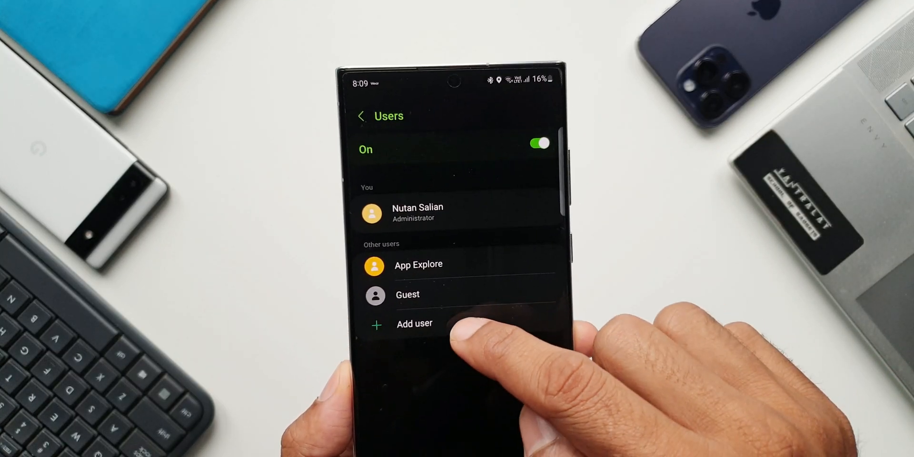
pyautogui.click(414, 323)
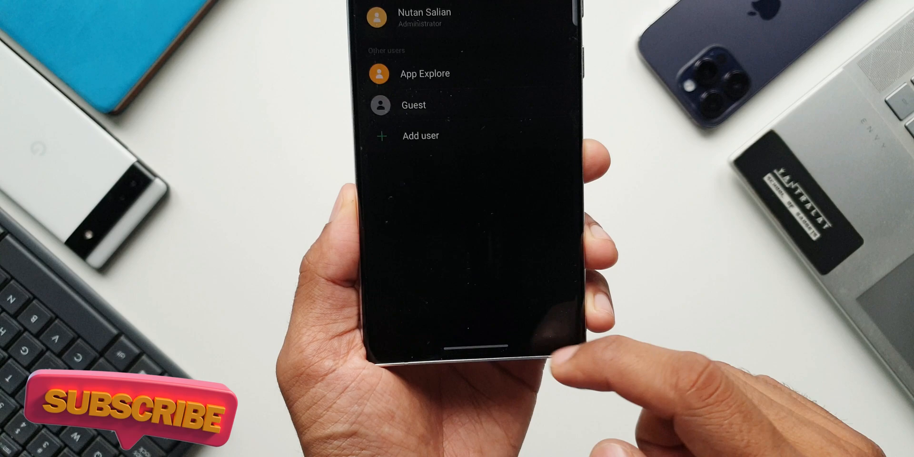
pyautogui.click(420, 135)
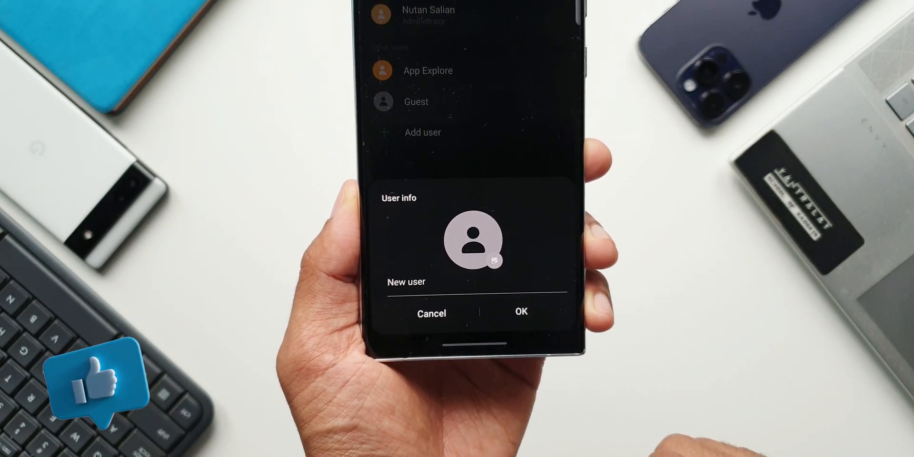
pyautogui.click(521, 312)
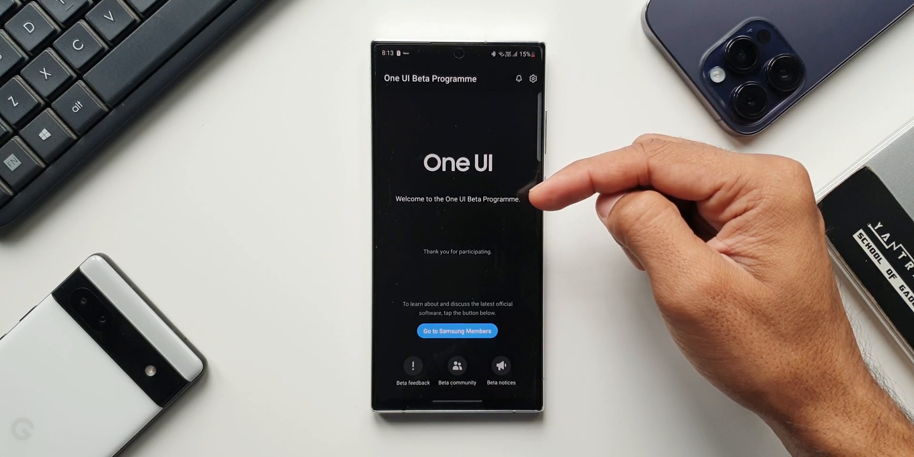
# Step: Open Beta notices to show the Inbox's Notices tab listing the multi-user removal notice
pyautogui.click(517, 79)
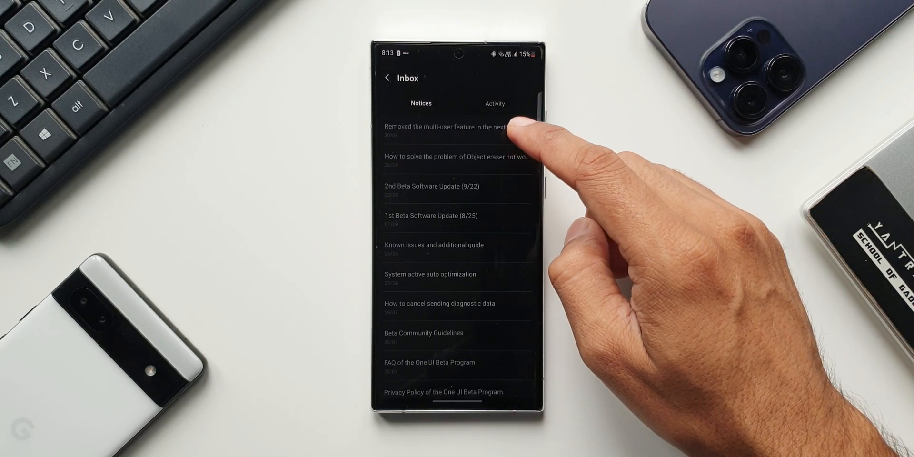
pyautogui.click(456, 130)
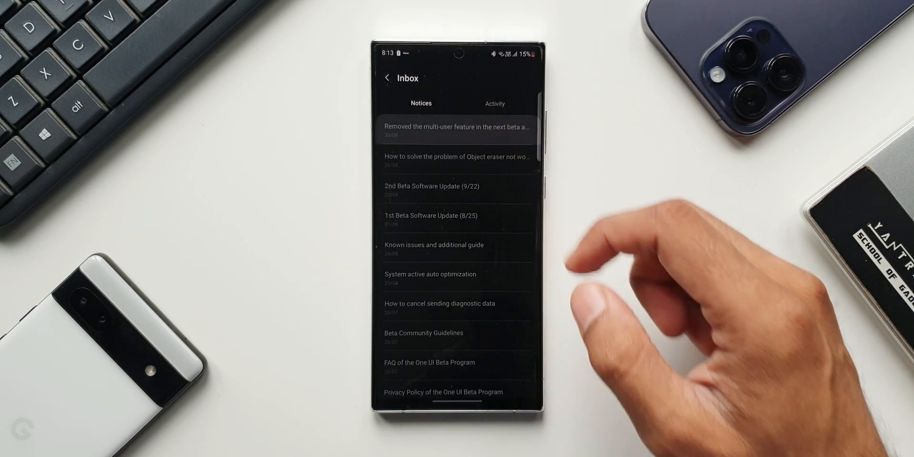
# Step: Open the 'Removed the multi-user feature' notice, then show the User switcher
pyautogui.click(457, 127)
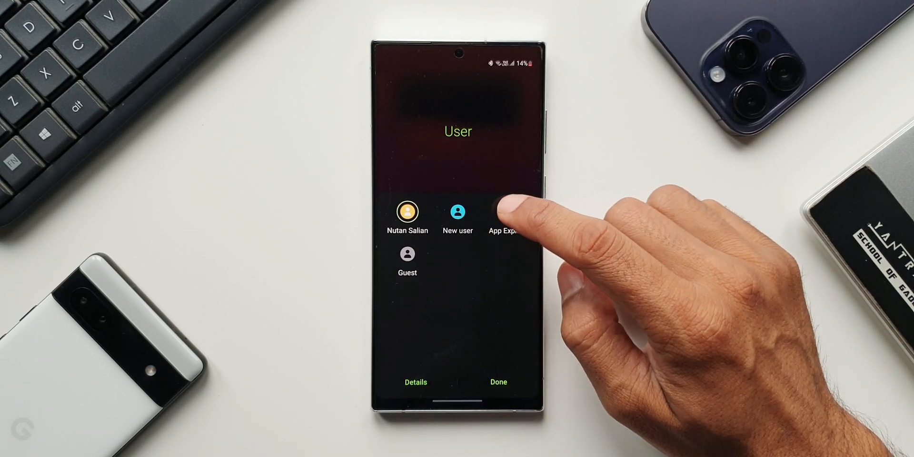
# Step: Switch to App Explore, unlock, view the empty Gallery, then launch Play Store
pyautogui.click(503, 211)
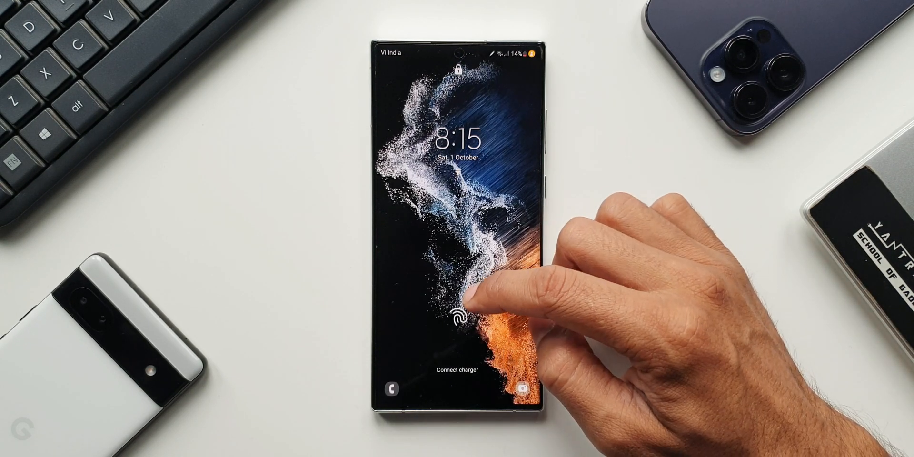
pyautogui.click(456, 317)
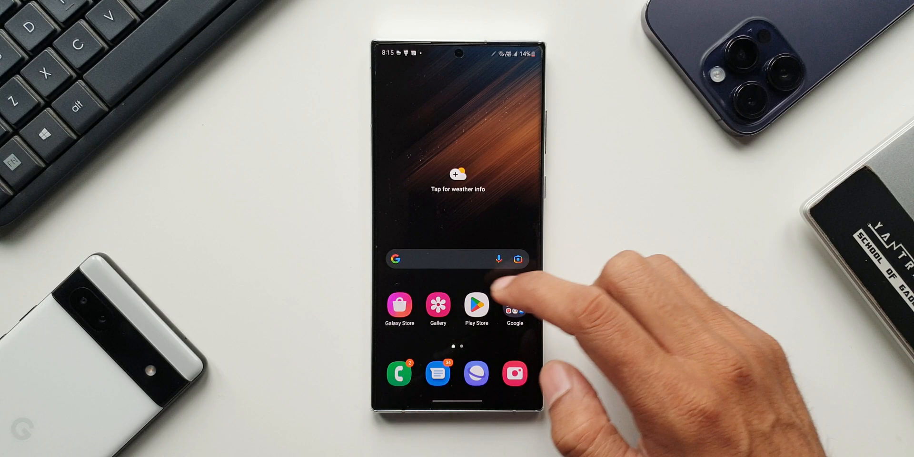
pyautogui.click(438, 306)
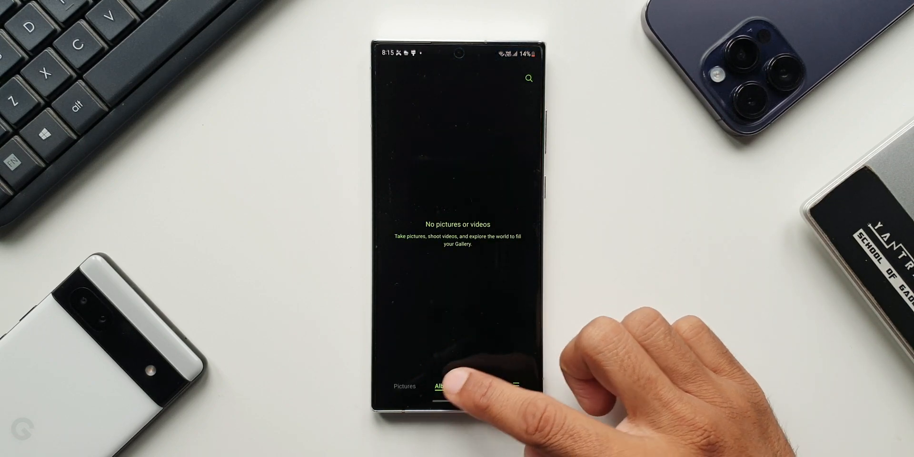
pyautogui.click(405, 386)
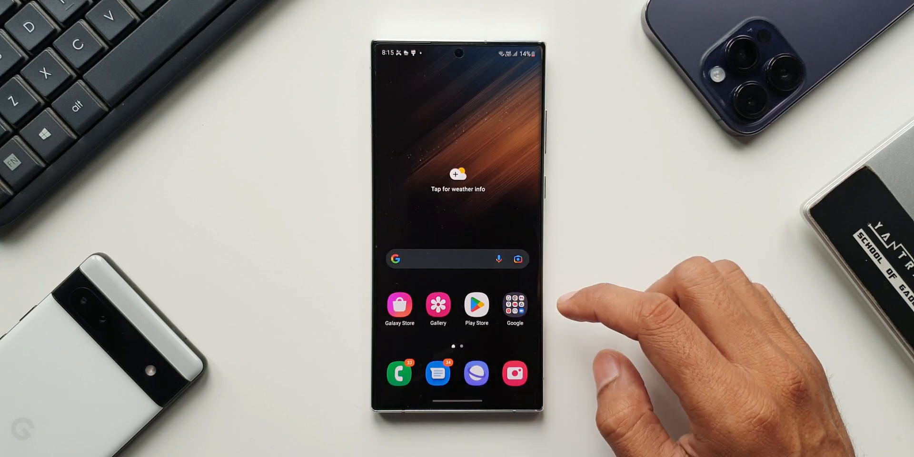
pyautogui.click(476, 303)
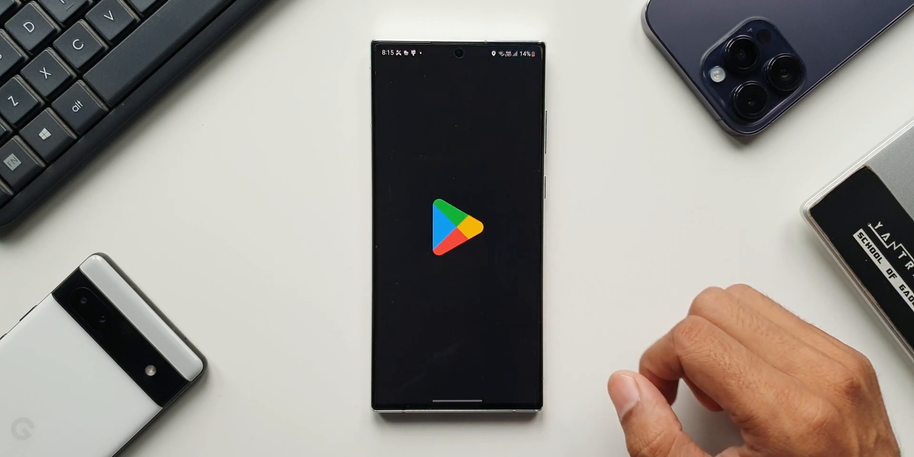